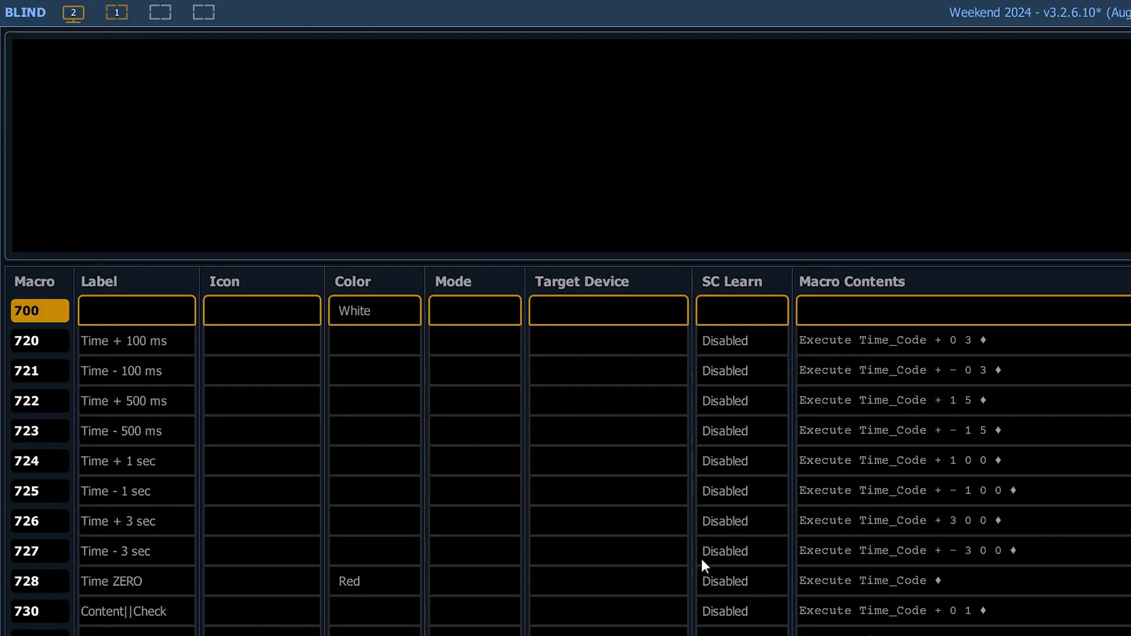
# Step: Review macro 720 'Time + 100 ms', showing Execute Time_Code + 0 3
pyautogui.click(39, 341)
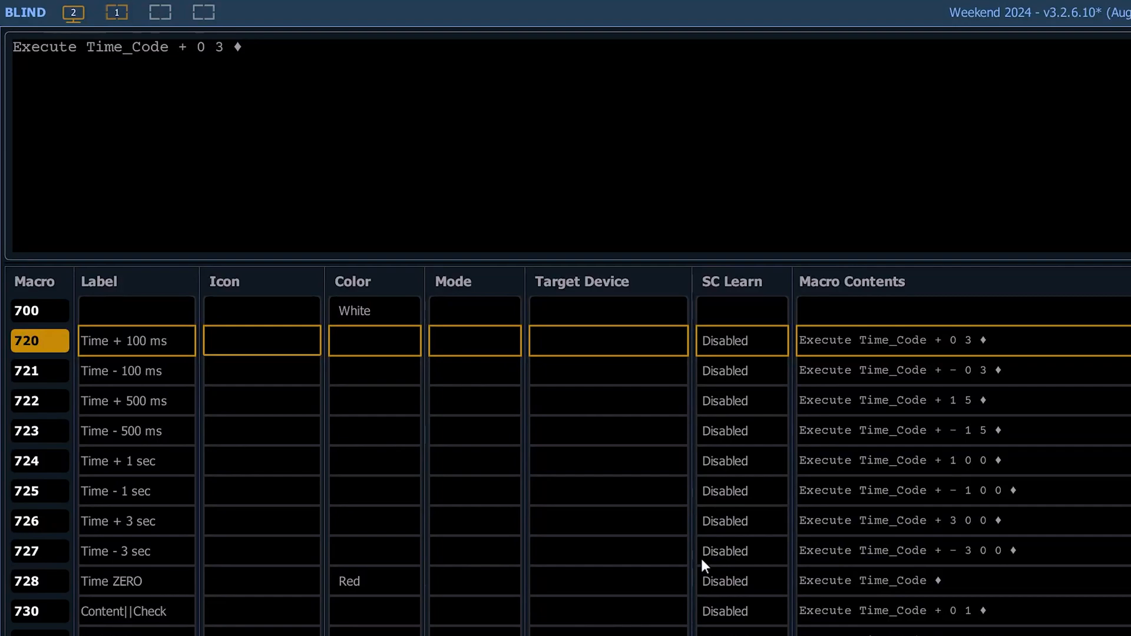
# Step: Review macro 722, then macro 728 'Time ZERO' showing Execute Time_Code with no offset
pyautogui.click(39, 400)
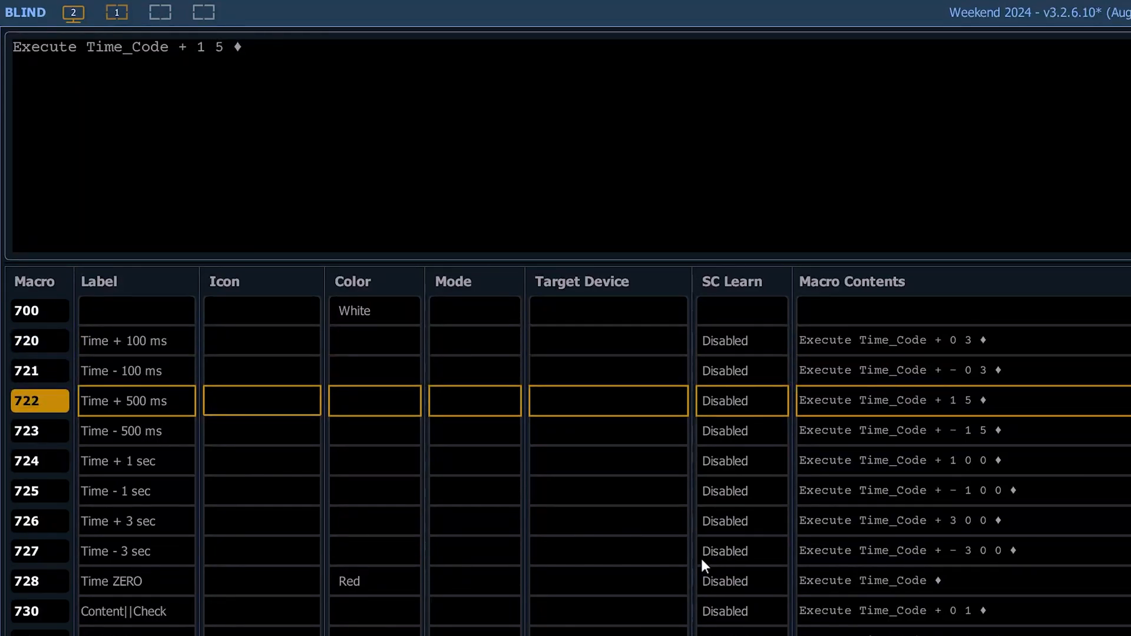
pyautogui.click(40, 491)
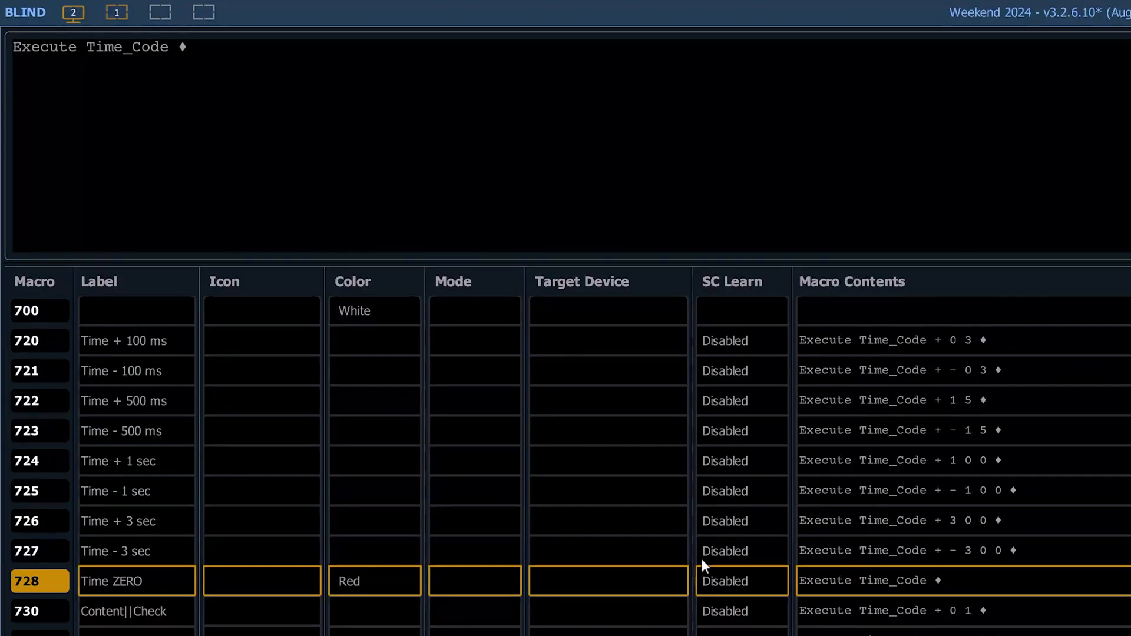
# Step: Return to macro 720 'Time + 100 ms' showing Execute Time_Code + 0 3
pyautogui.click(40, 341)
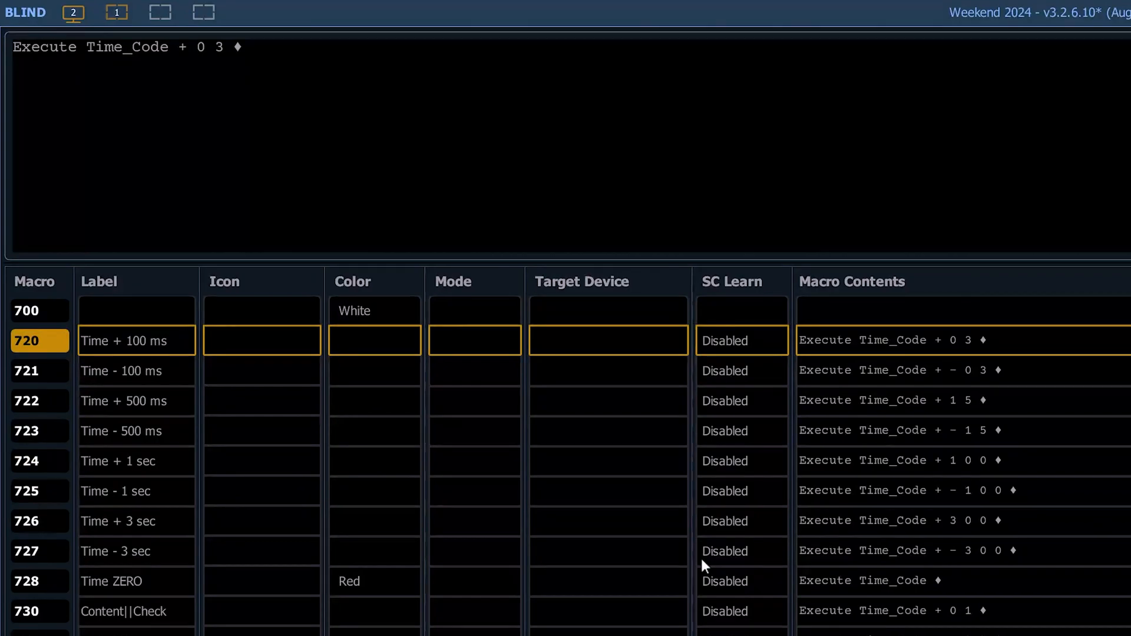
pyautogui.moveTo(879, 484)
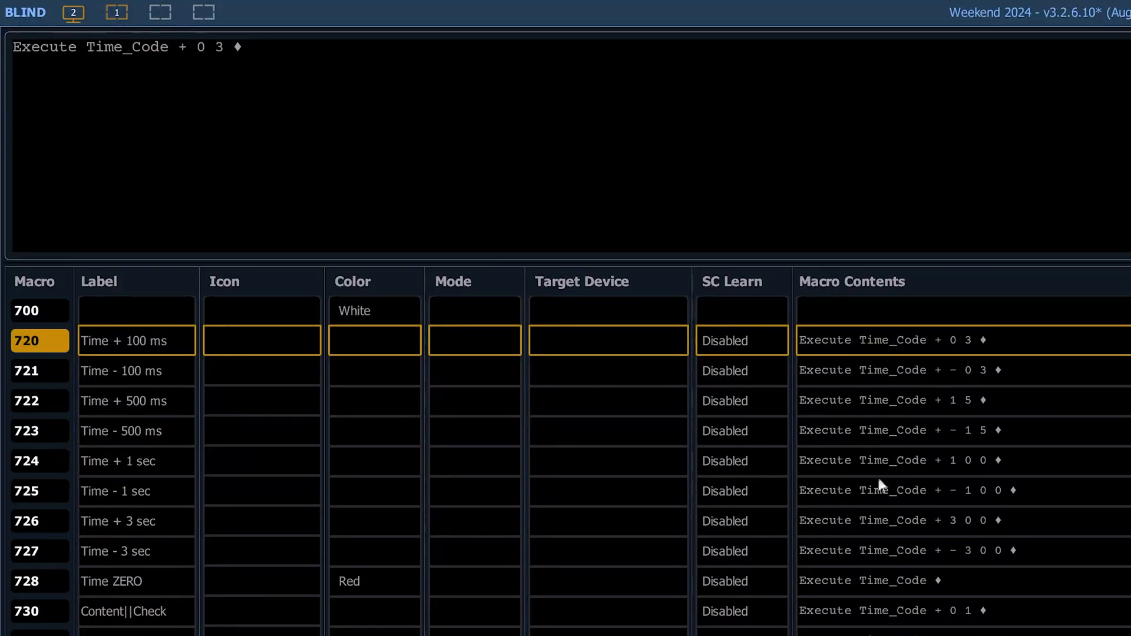
pyautogui.moveTo(868, 409)
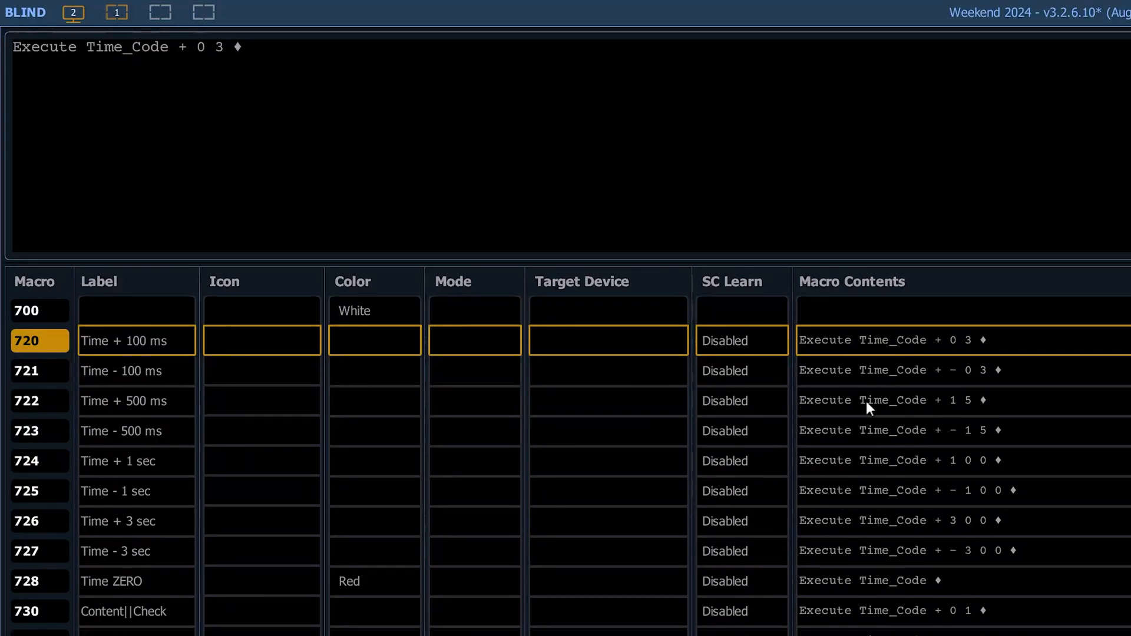
pyautogui.moveTo(951, 357)
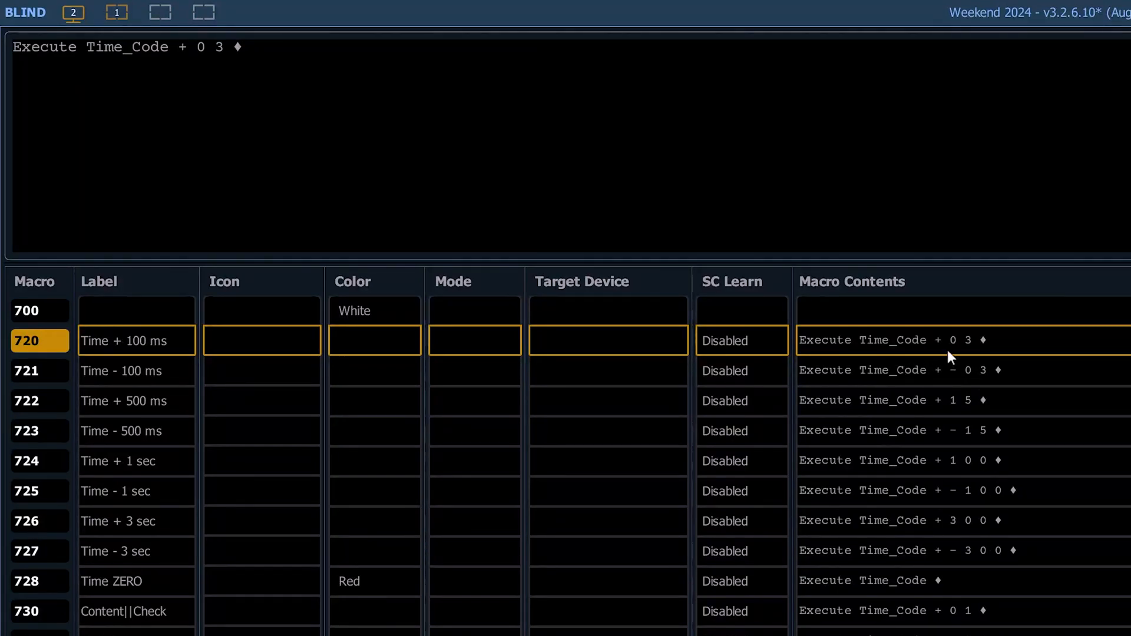
pyautogui.moveTo(956, 354)
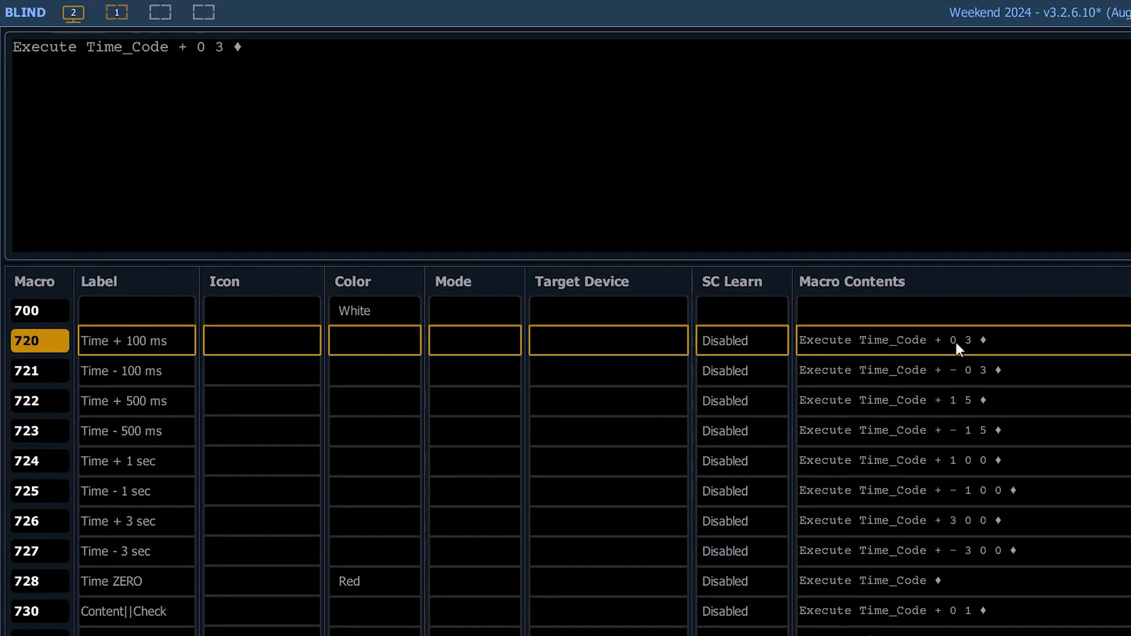
pyautogui.moveTo(980, 354)
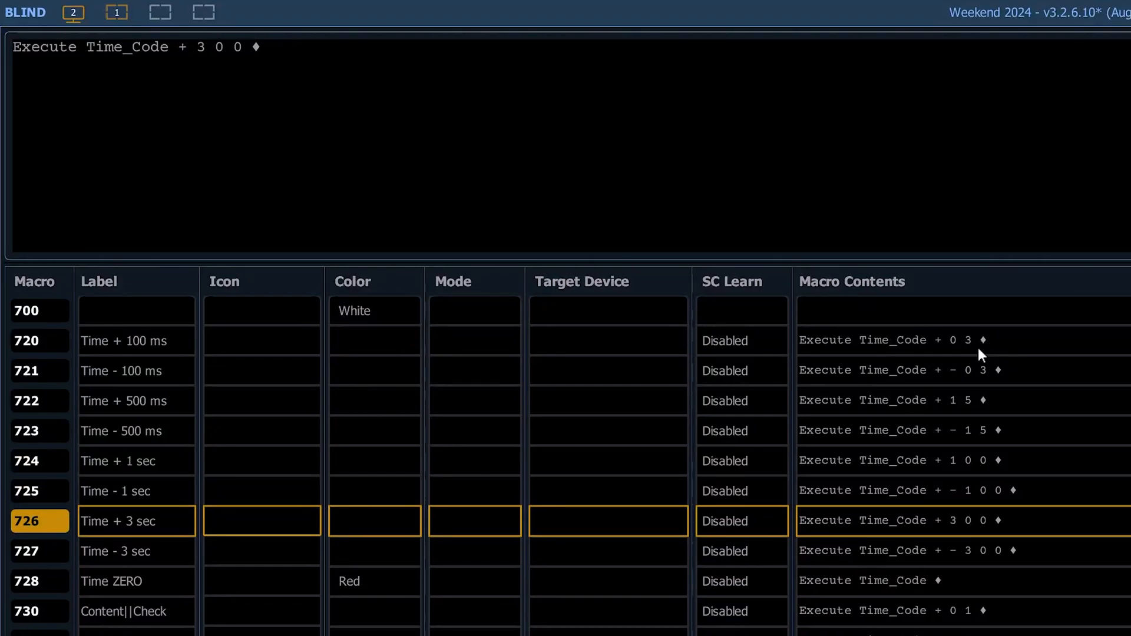
# Step: Review macros 727 and 728 'Time ZERO', then list earlier macros 310–601 with Timecode On/Off
pyautogui.click(40, 550)
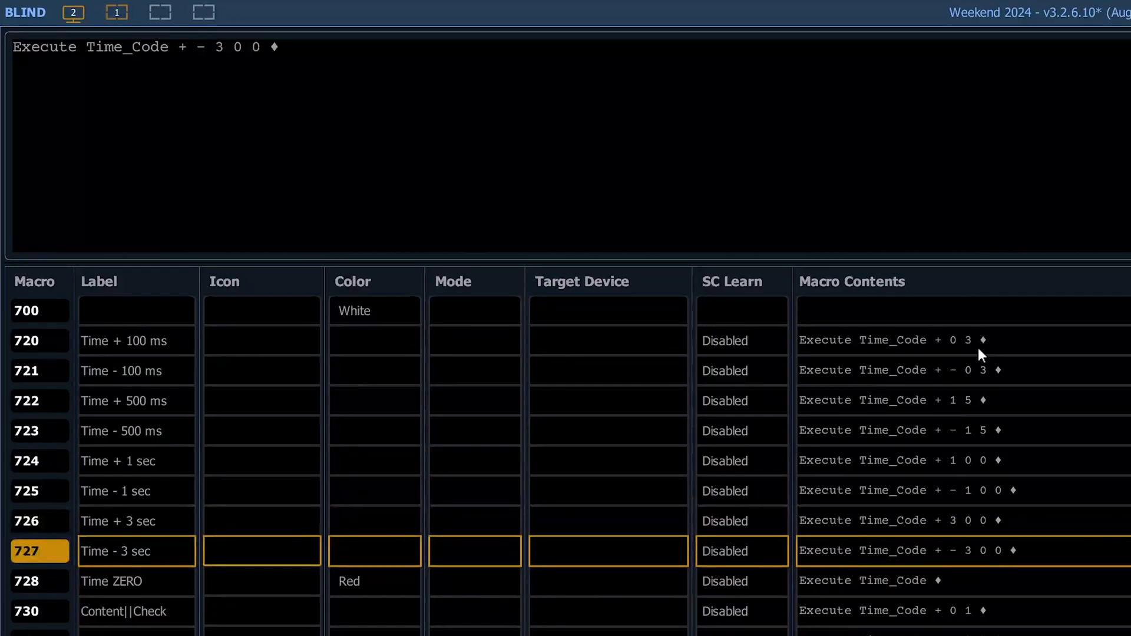
pyautogui.click(40, 581)
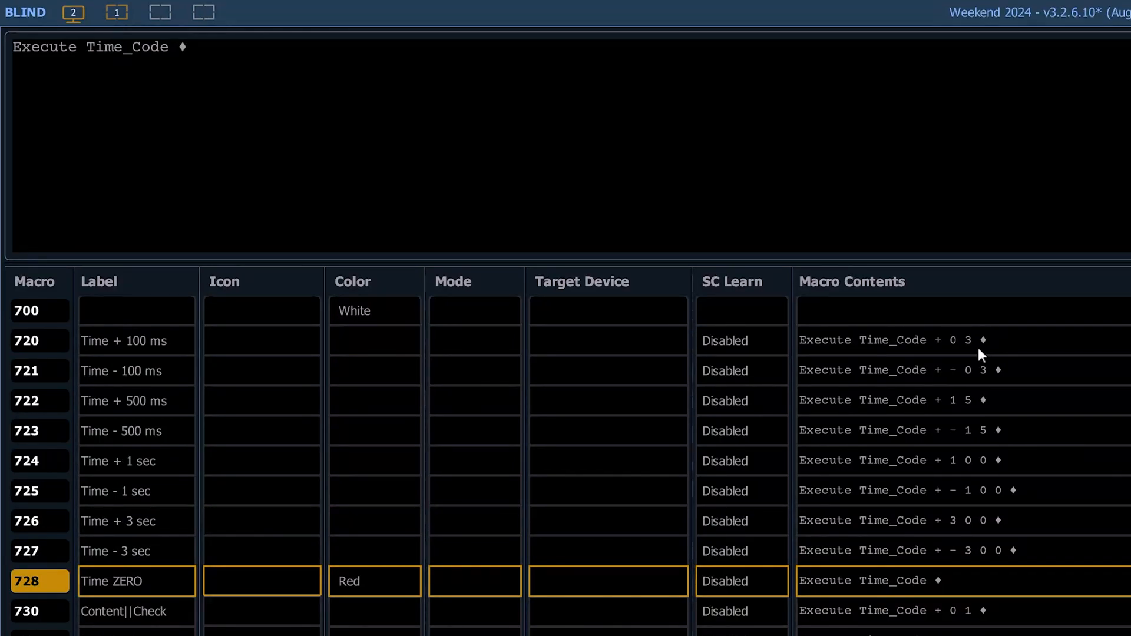
pyautogui.scroll(3)
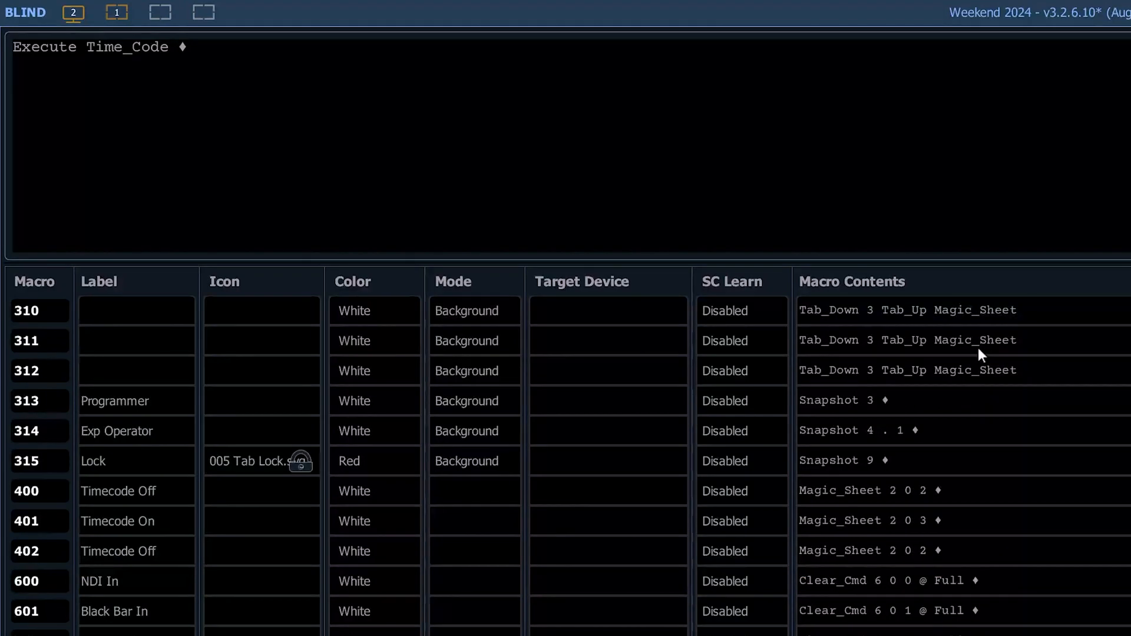